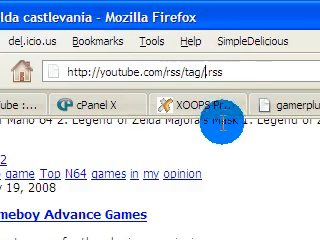
scroll("down", 3)
type("zelda")
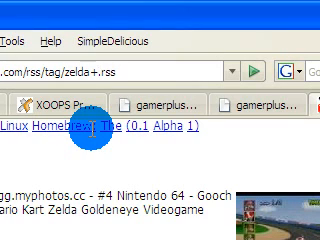
type("+castle")
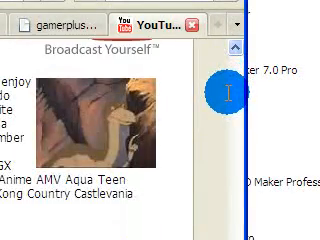
scroll("down", 3)
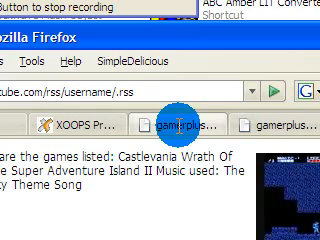
type("gamerplus")
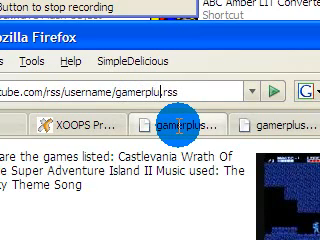